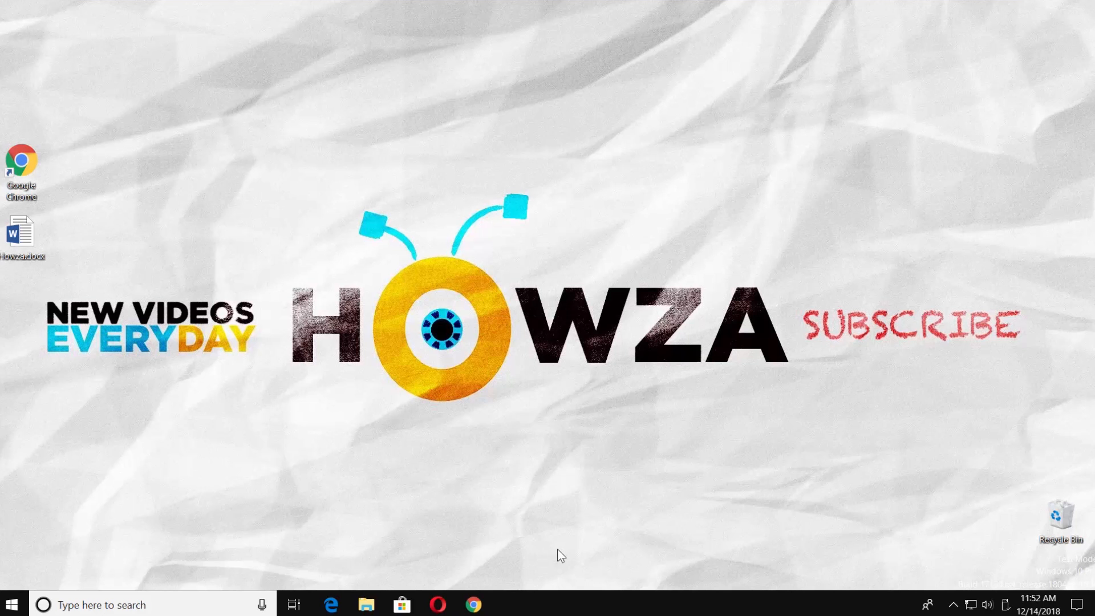
Step: Open Howza.docx from the desktop in Word
{"action": "double_click", "coordinate": [22, 231]}
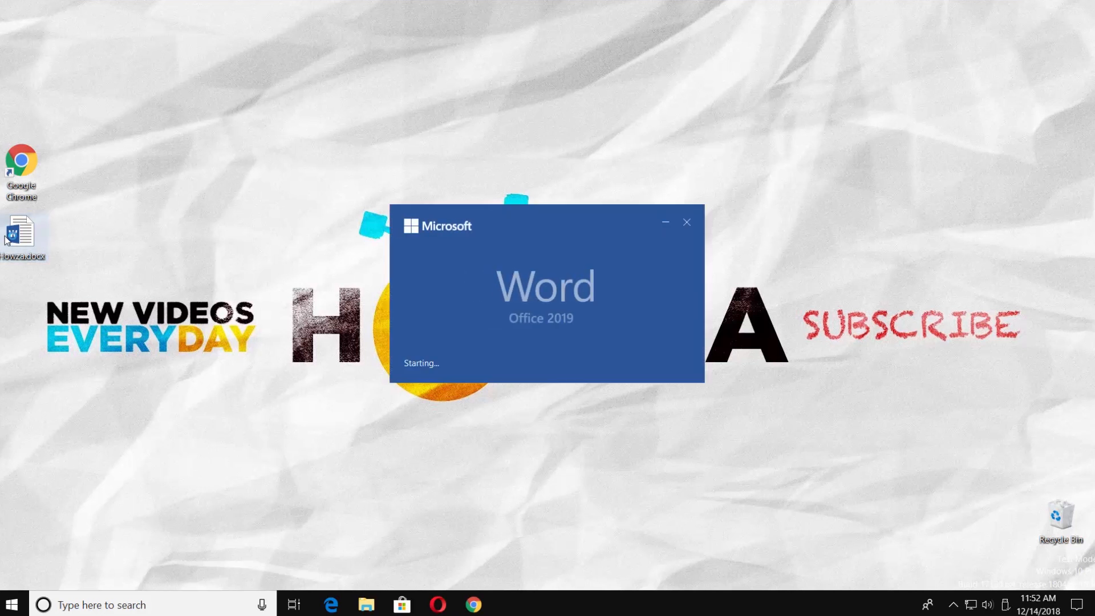
Step: Open the Howza document and bring up the Avast exceptions picture's copy options
{"action": "double_click", "coordinate": [22, 232]}
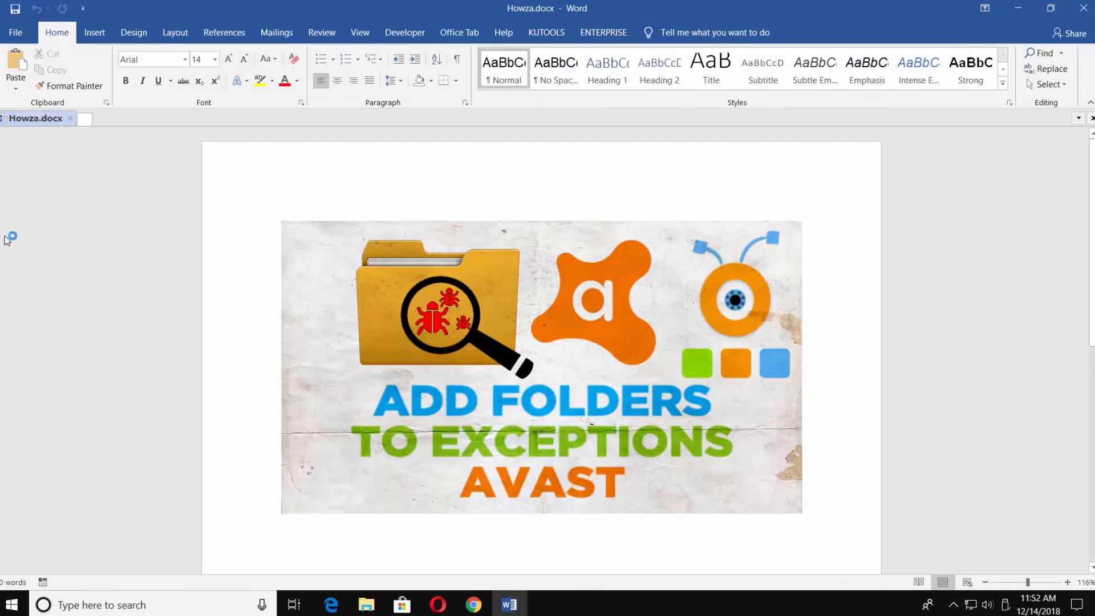
{"action": "right_click", "coordinate": [572, 315]}
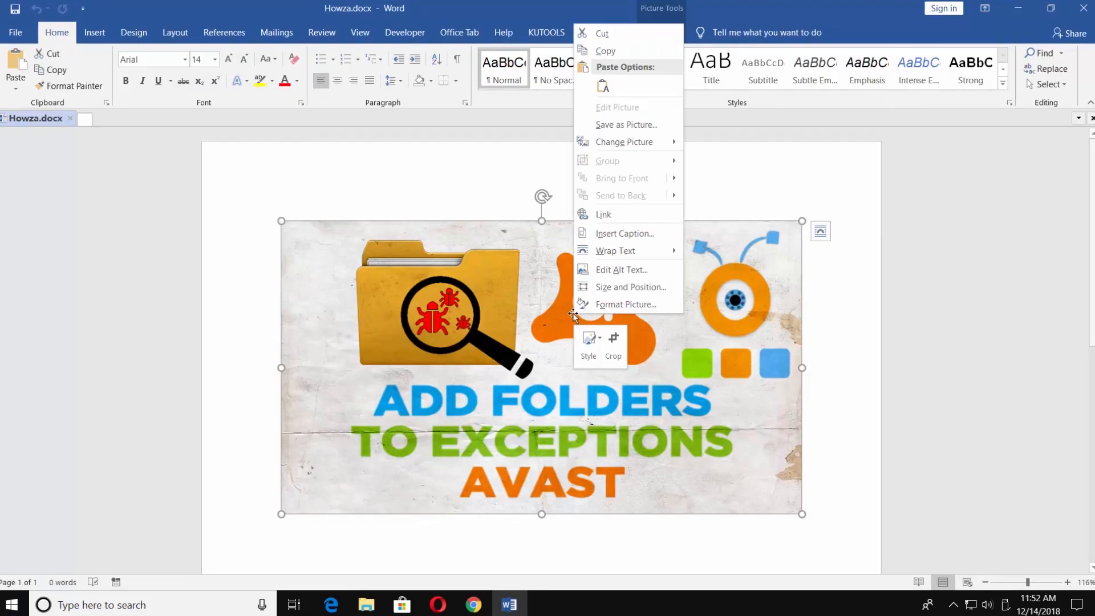
{"action": "mouse_move", "coordinate": [607, 59]}
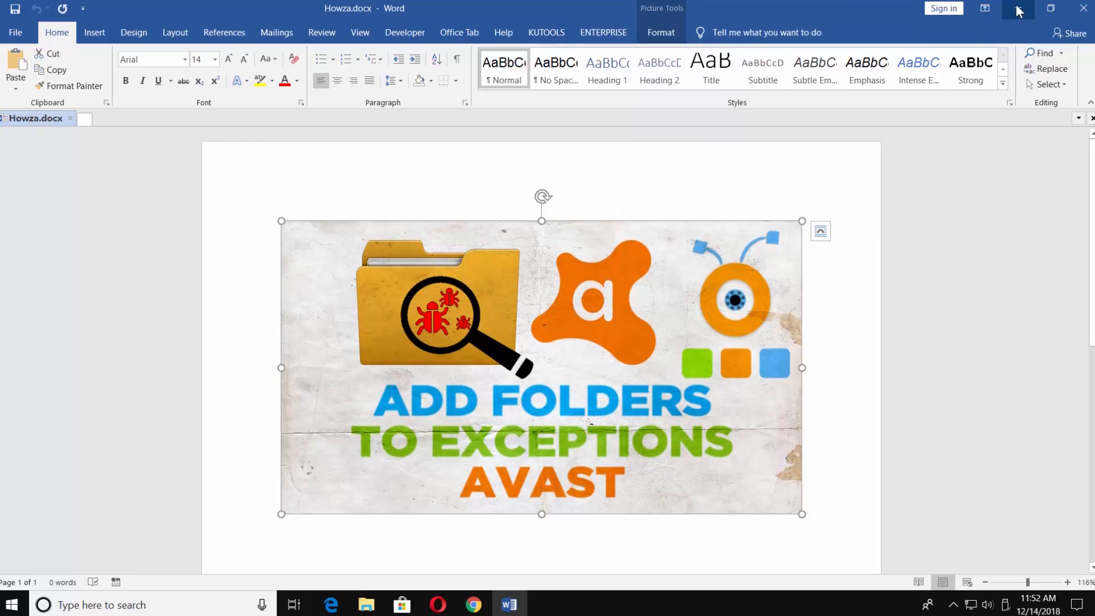
Step: Paste the copied picture into a new Paint canvas and enlarge it to nearly fill it
{"action": "left_click", "coordinate": [1019, 7]}
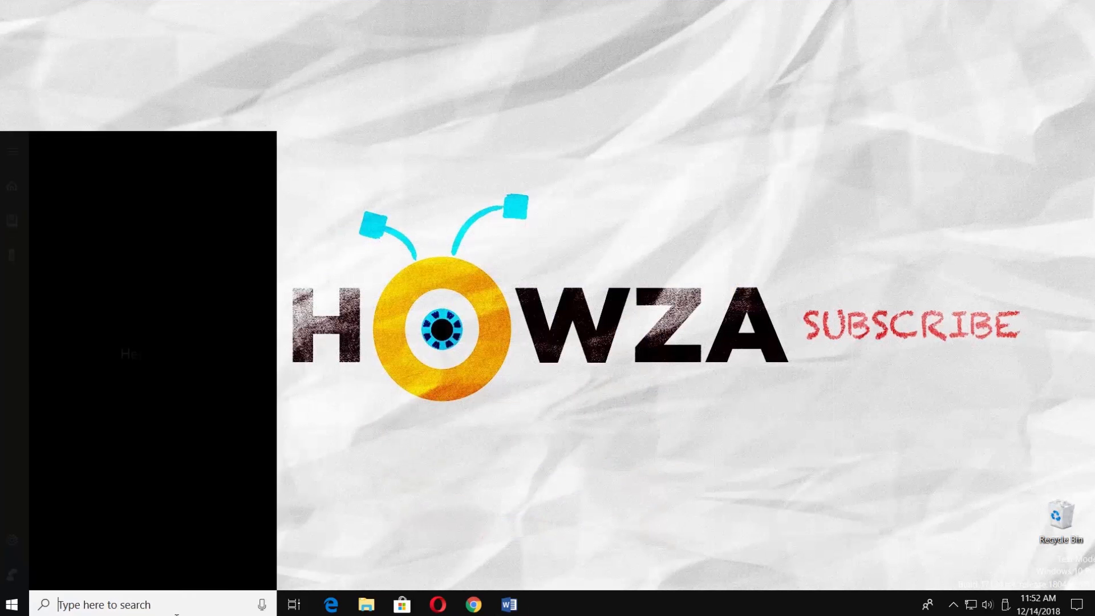
{"action": "type", "text": "pain"}
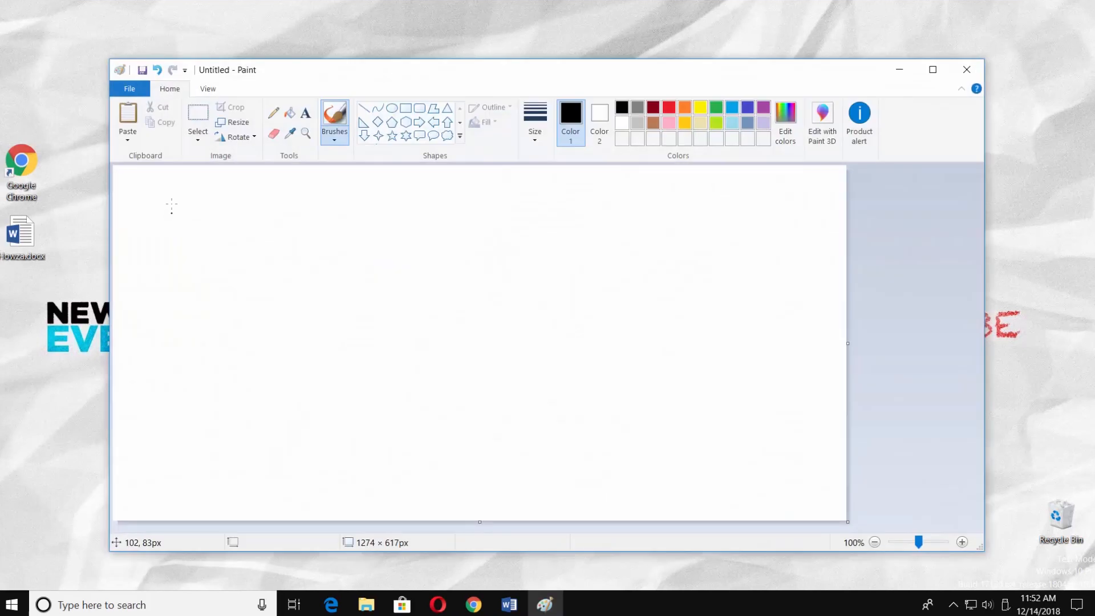
{"action": "left_click", "coordinate": [127, 118]}
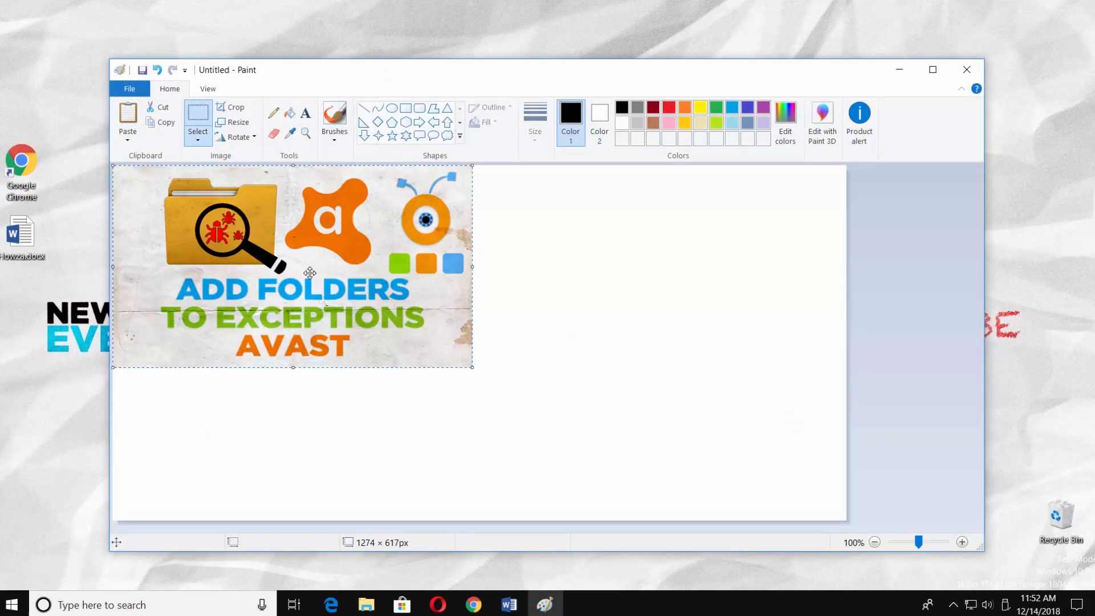
{"action": "left_click_drag", "start_coordinate": [471, 367], "coordinate": [784, 512]}
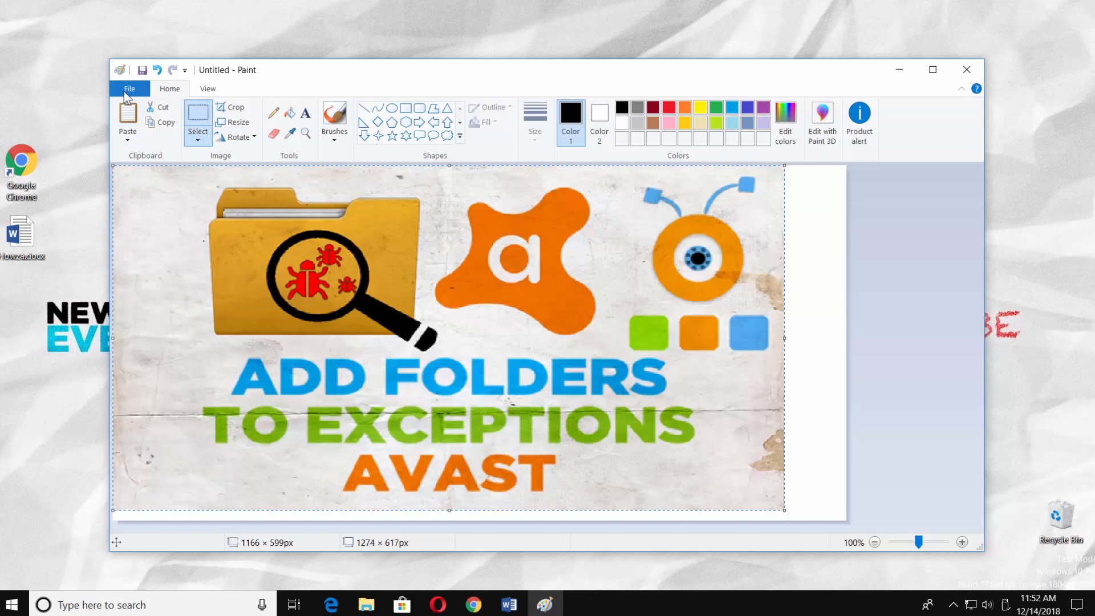
Step: Save the Paint picture to the desktop as Untitled.png and preview it
{"action": "left_click", "coordinate": [129, 89]}
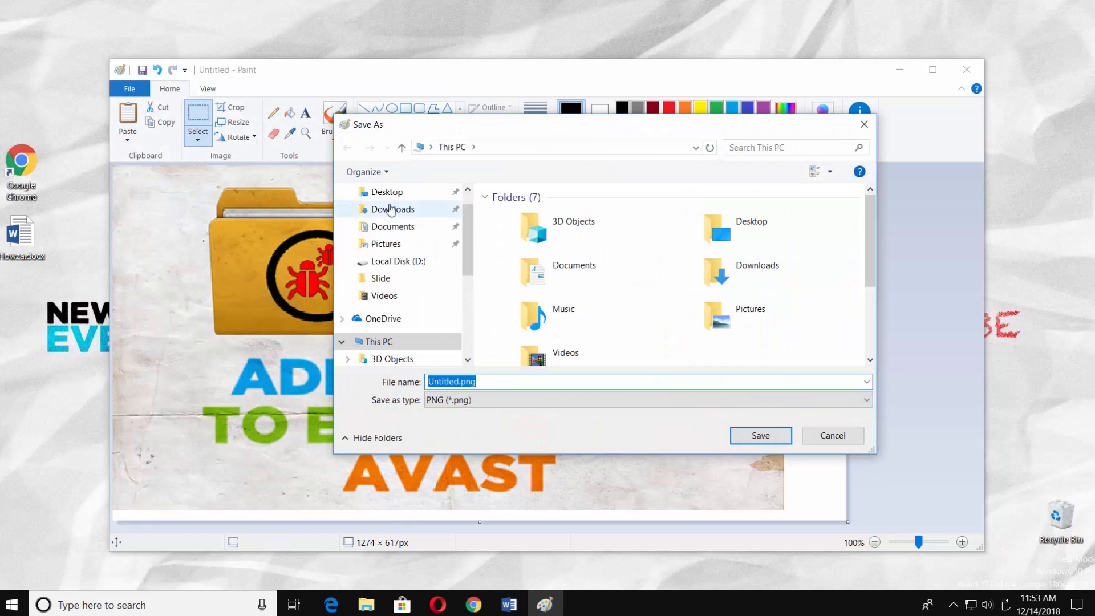
{"action": "left_click", "coordinate": [759, 436]}
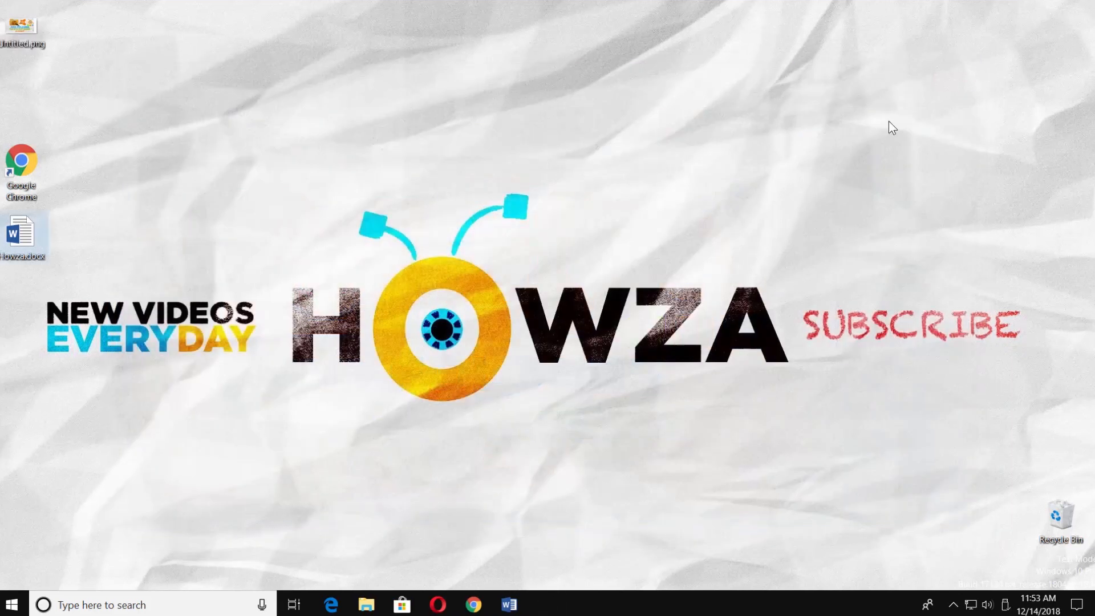
{"action": "double_click", "coordinate": [22, 25]}
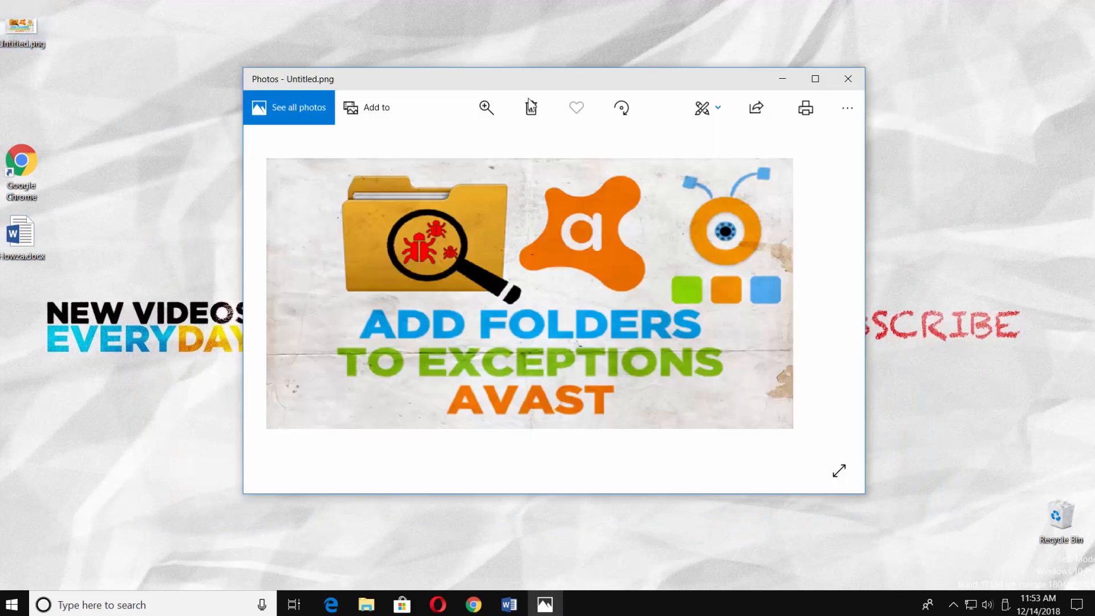
{"action": "left_click", "coordinate": [847, 78]}
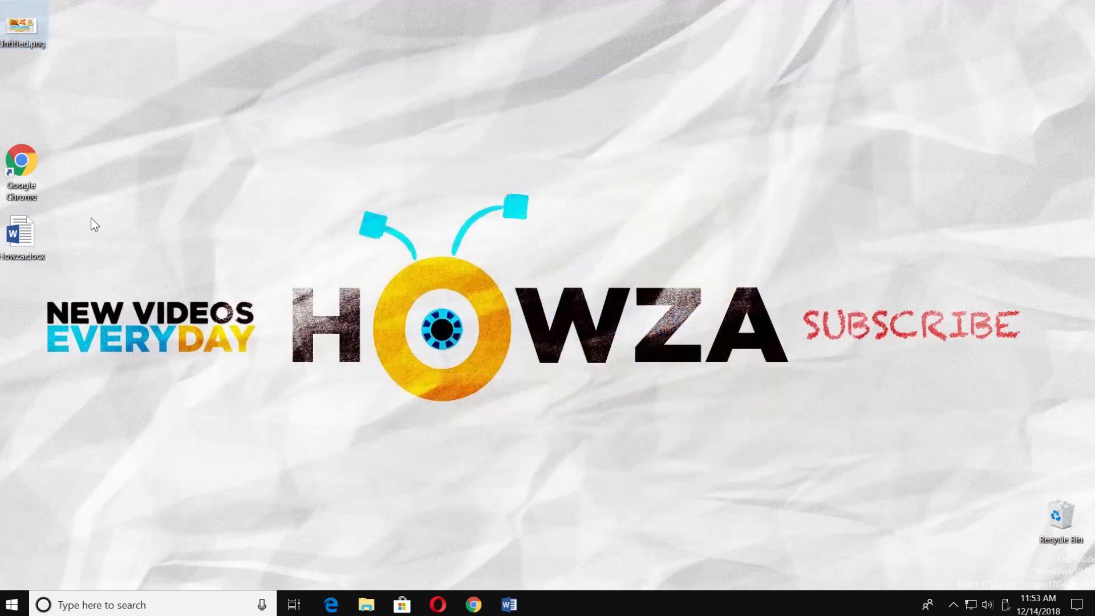
Step: Save the Howza document as a web page, Howza.htm
{"action": "left_click", "coordinate": [510, 605]}
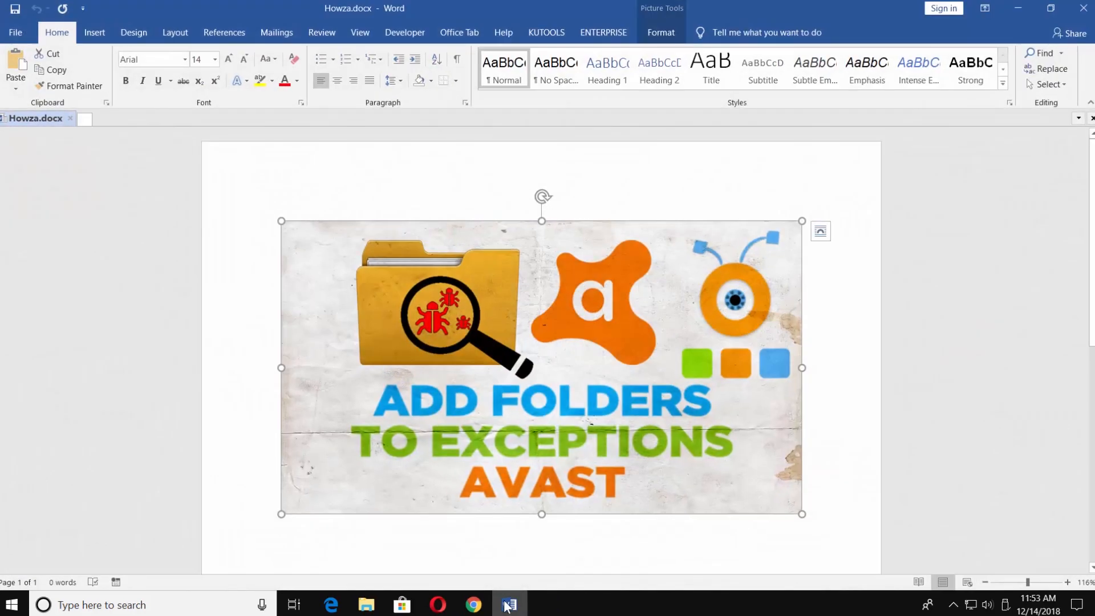
{"action": "left_click", "coordinate": [15, 31]}
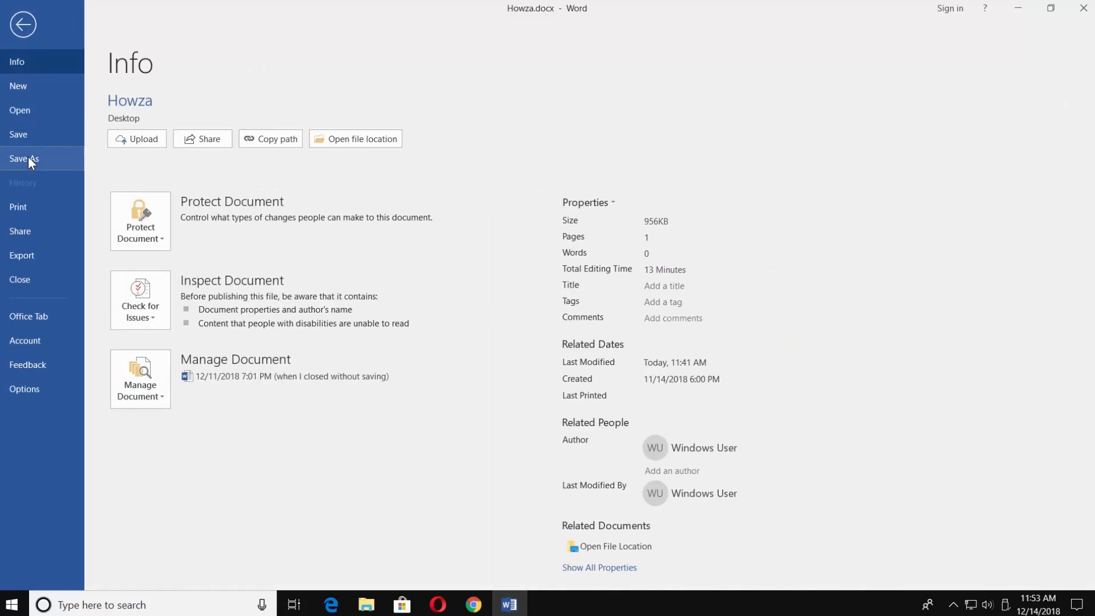
{"action": "left_click", "coordinate": [24, 159]}
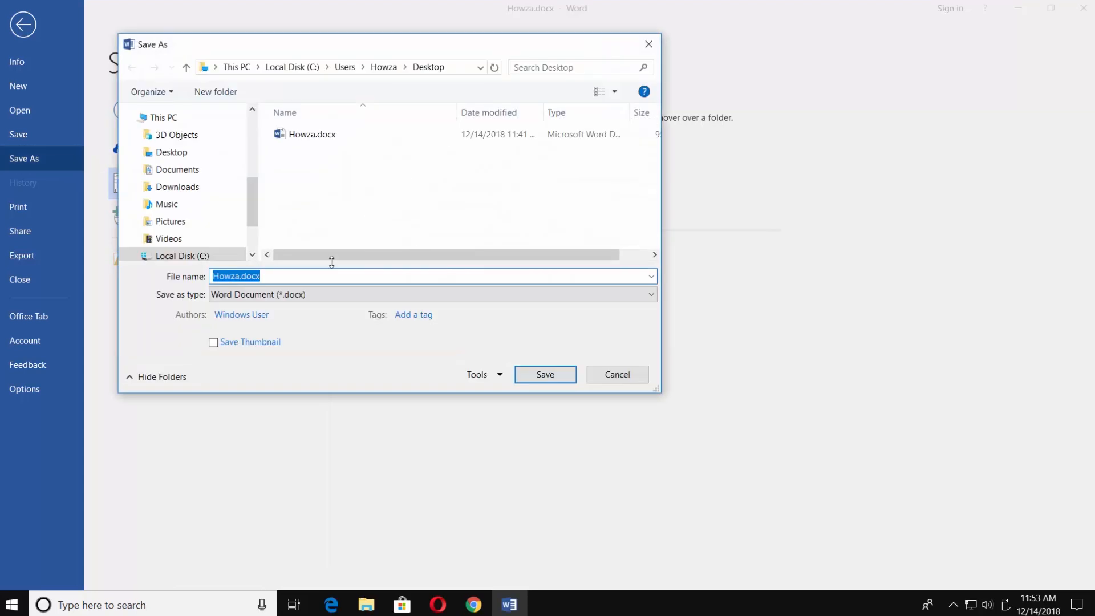
{"action": "left_click", "coordinate": [430, 295]}
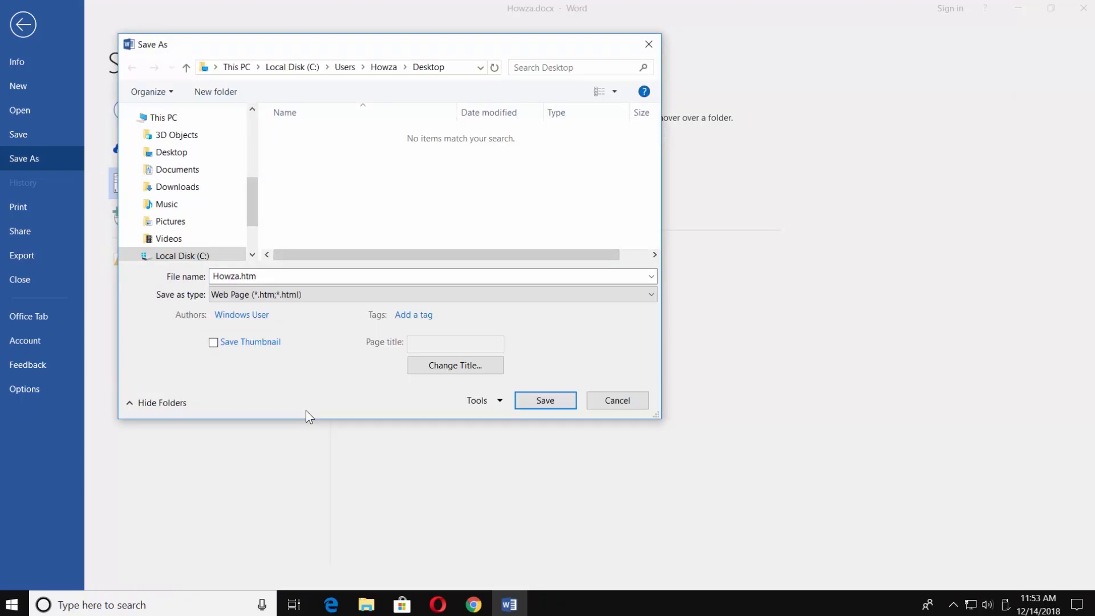
{"action": "left_click", "coordinate": [545, 401]}
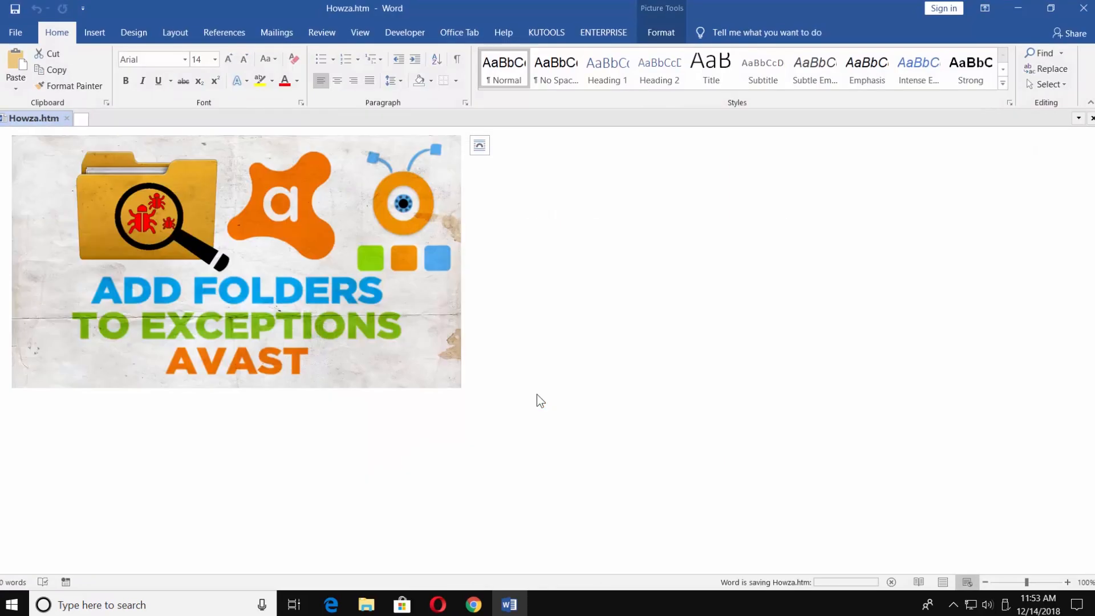
{"action": "left_click", "coordinate": [236, 261]}
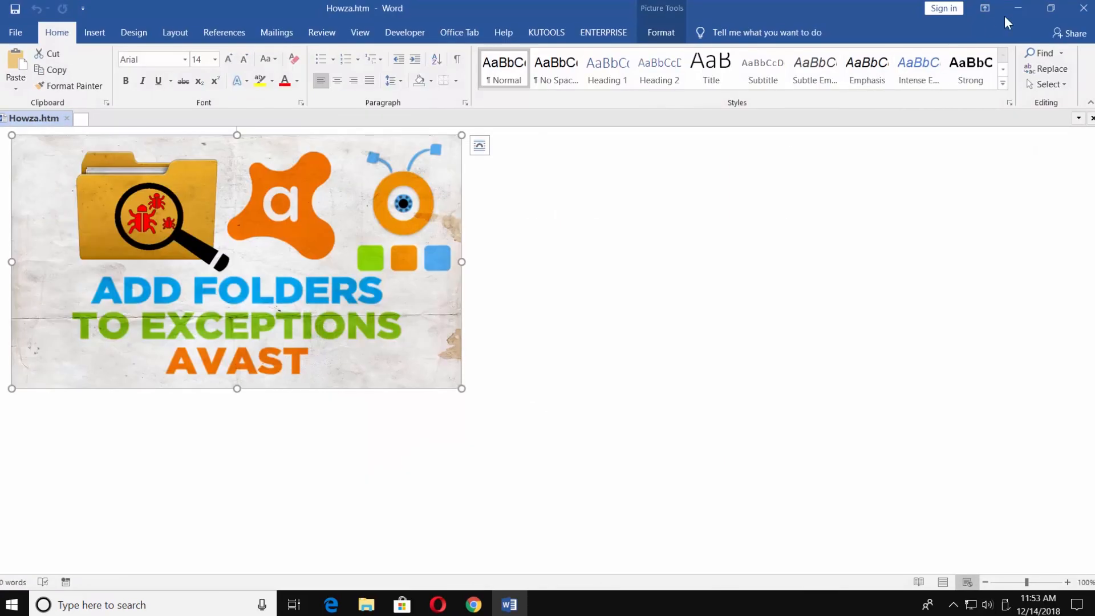